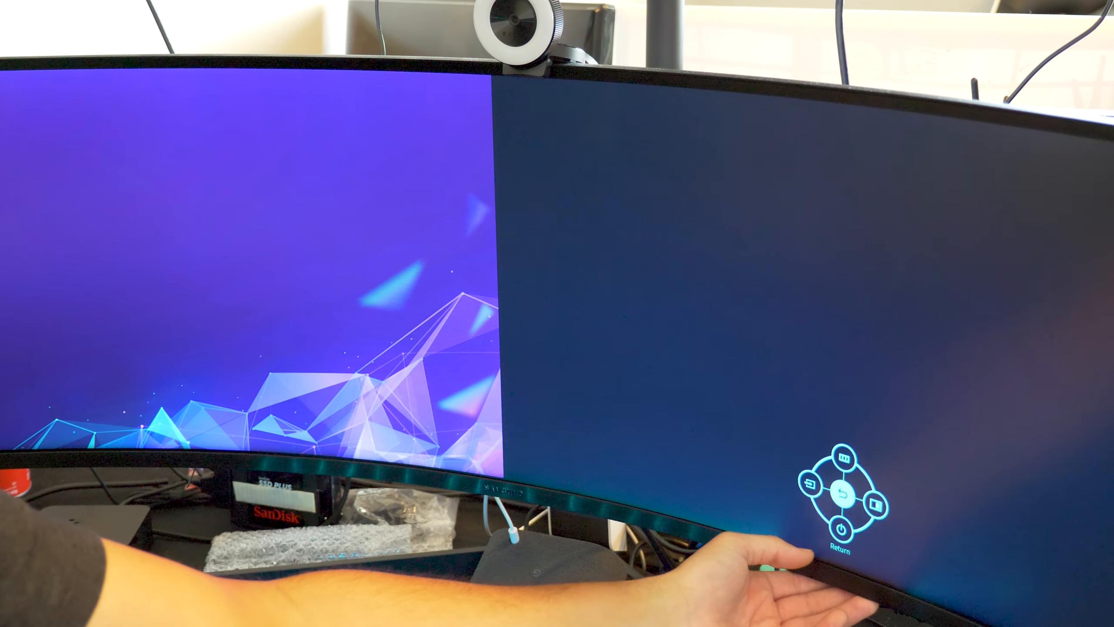
Show the PIP/PBP settings with PIP/PBP Mode On and the Mode Type options
{"action": "left_click", "coordinate": [849, 494]}
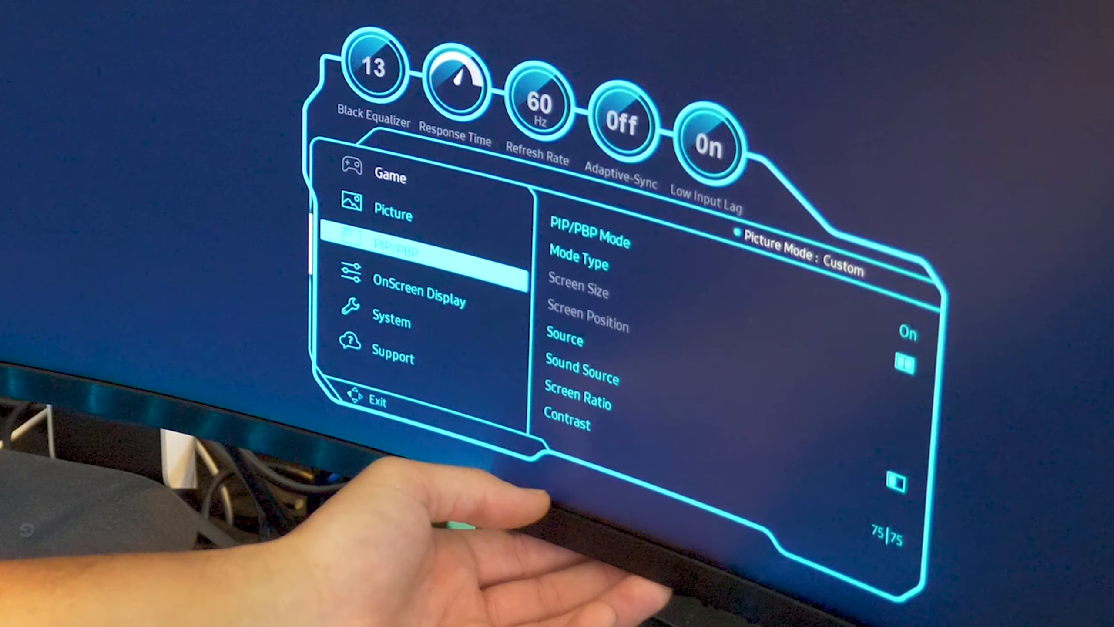